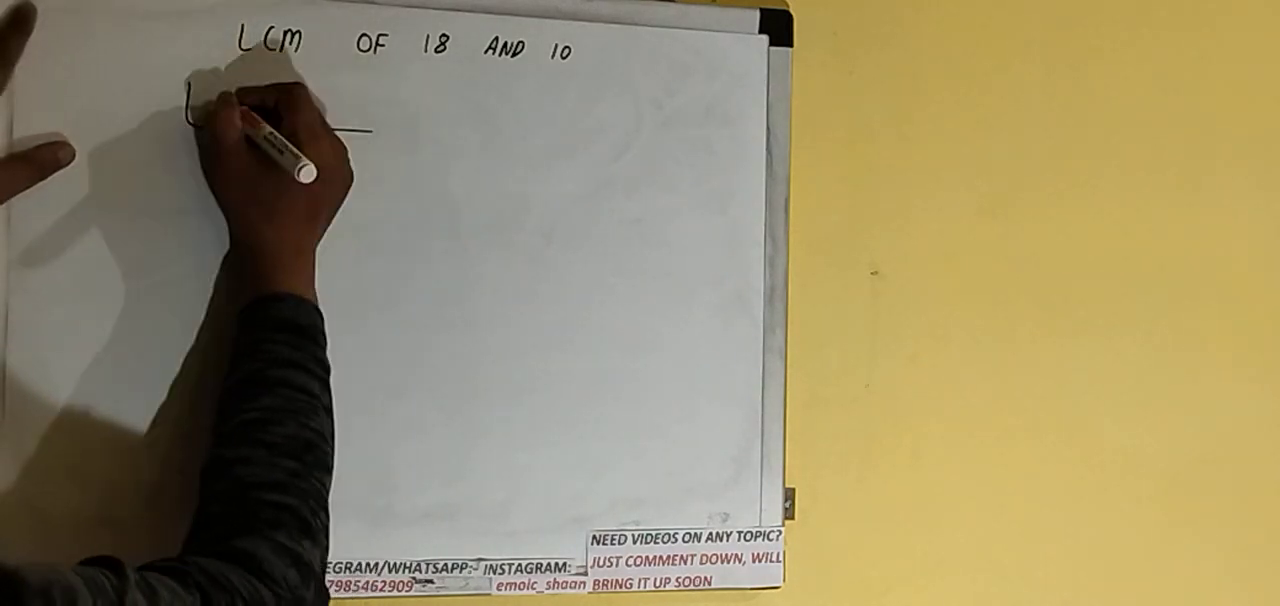
{"action": "type", "text": "18,"}
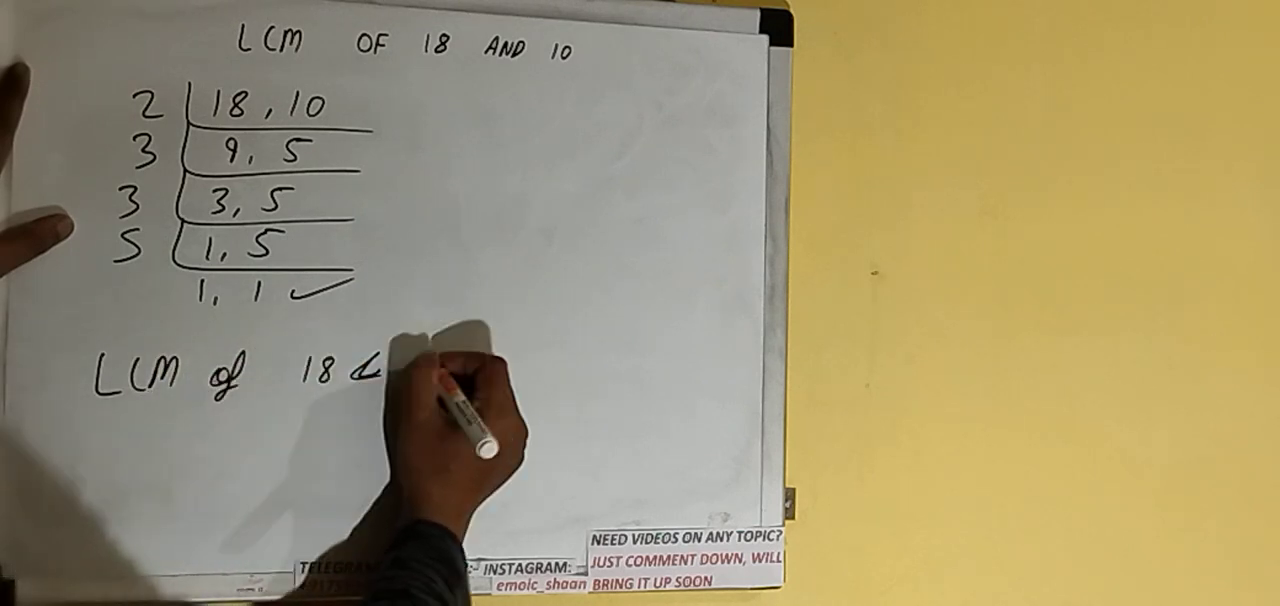
{"action": "type", "text": "10="}
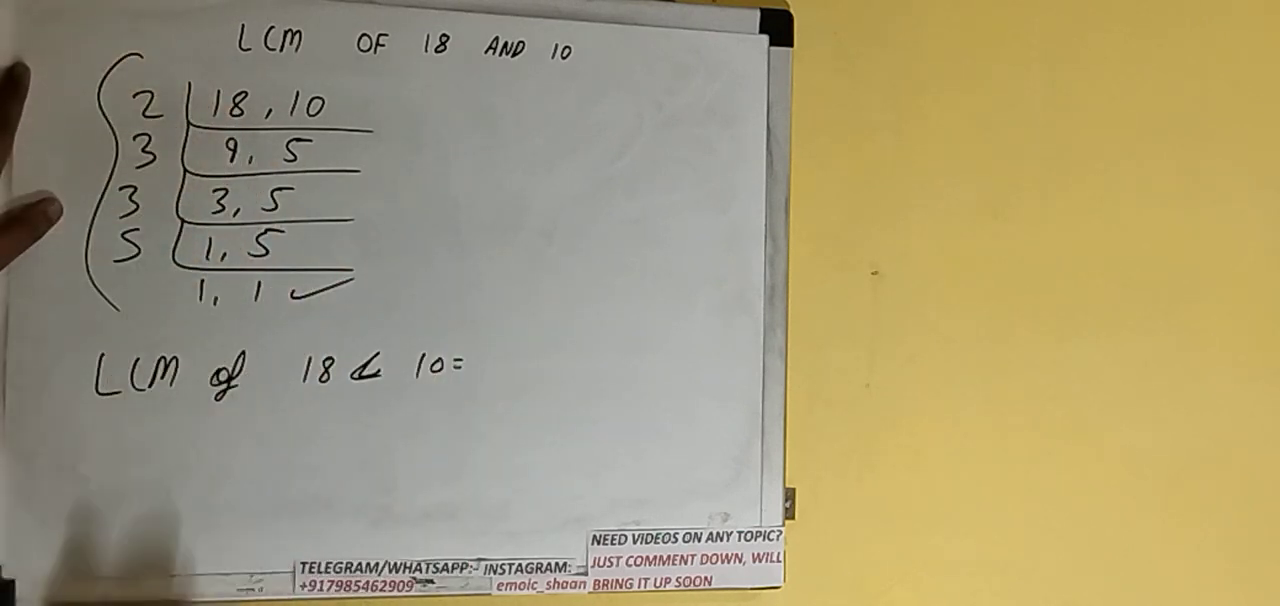